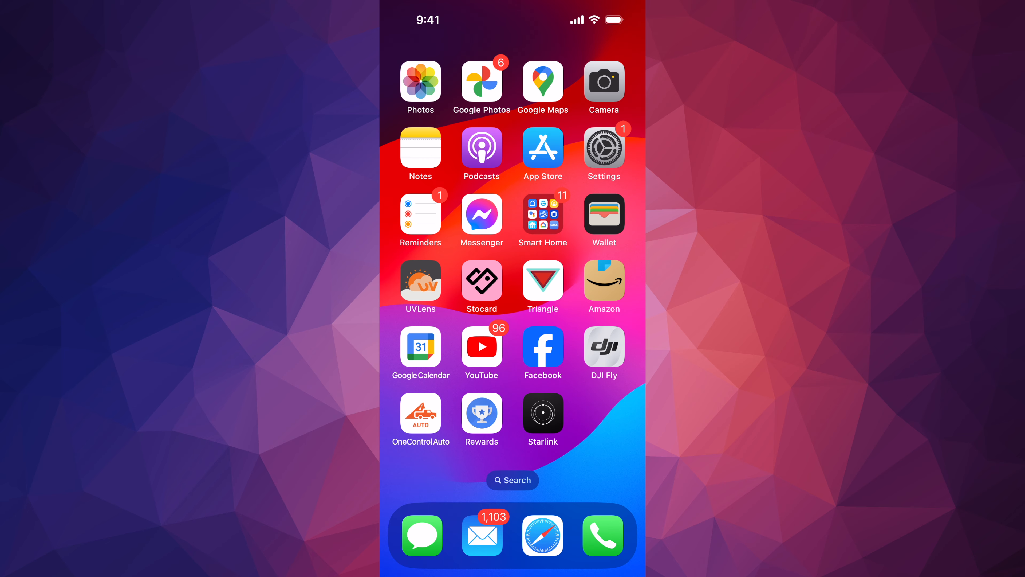
Launch the Settings app from the iPhone home screen
left_click(603, 149)
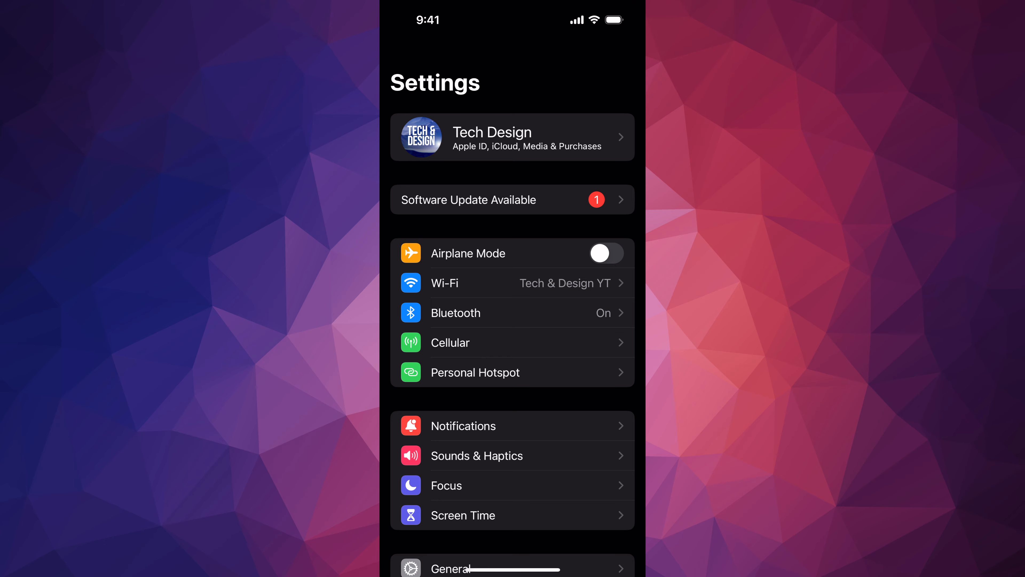
Navigate via General to Software Update and select the 3.89 GB iOS 18 upgrade
scroll("down", 3)
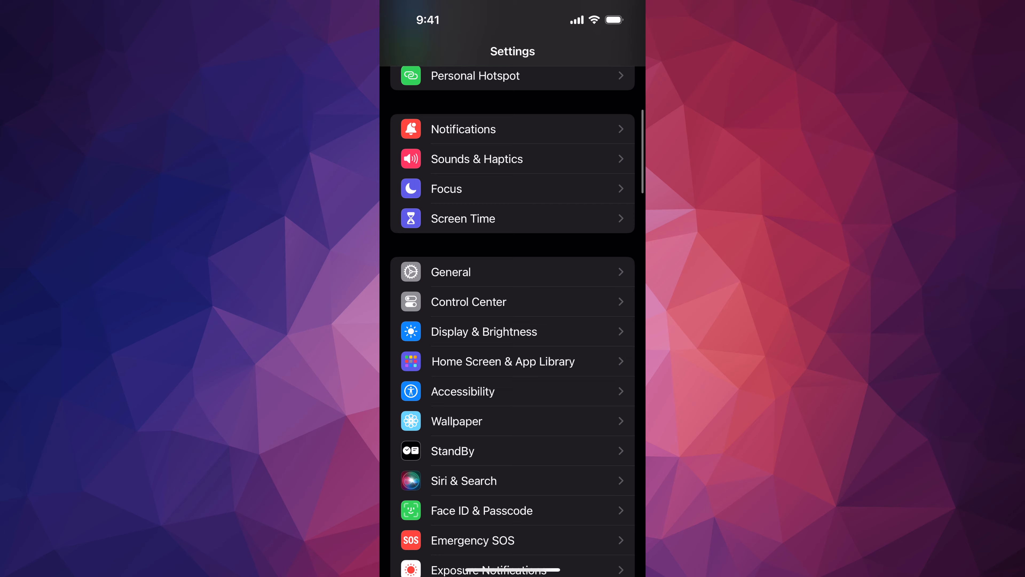
left_click(449, 271)
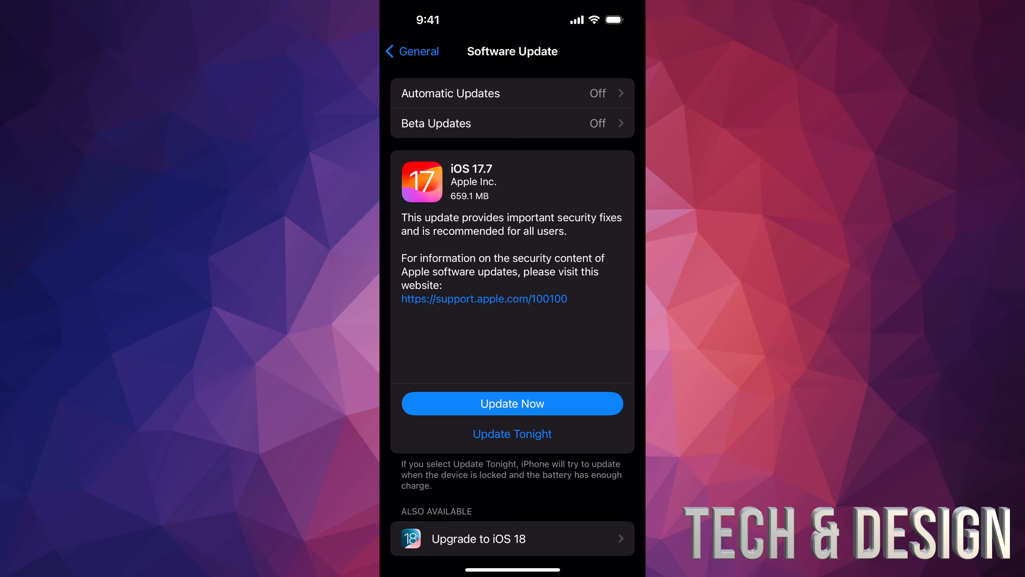
scroll("down", 3)
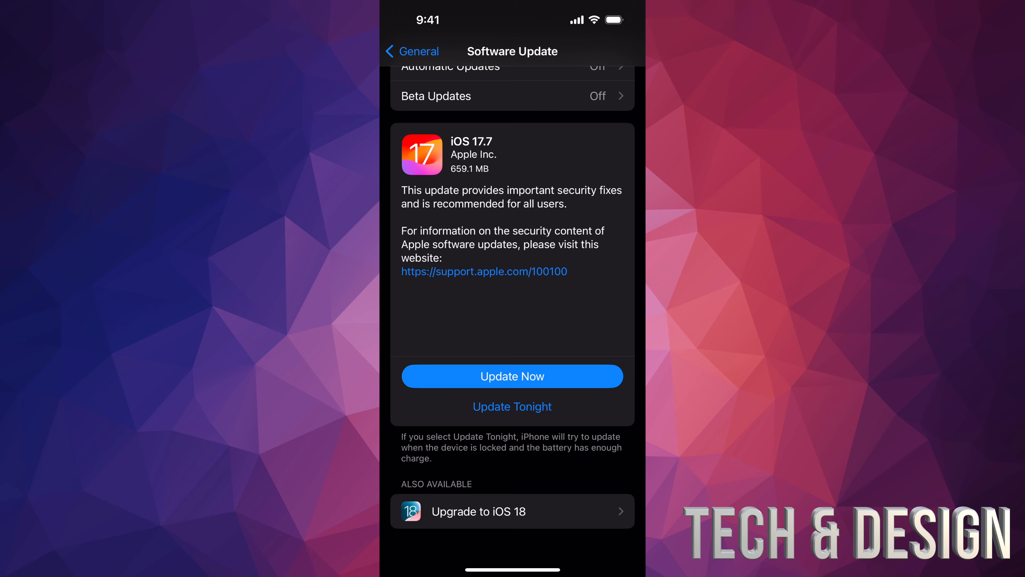
left_click(512, 511)
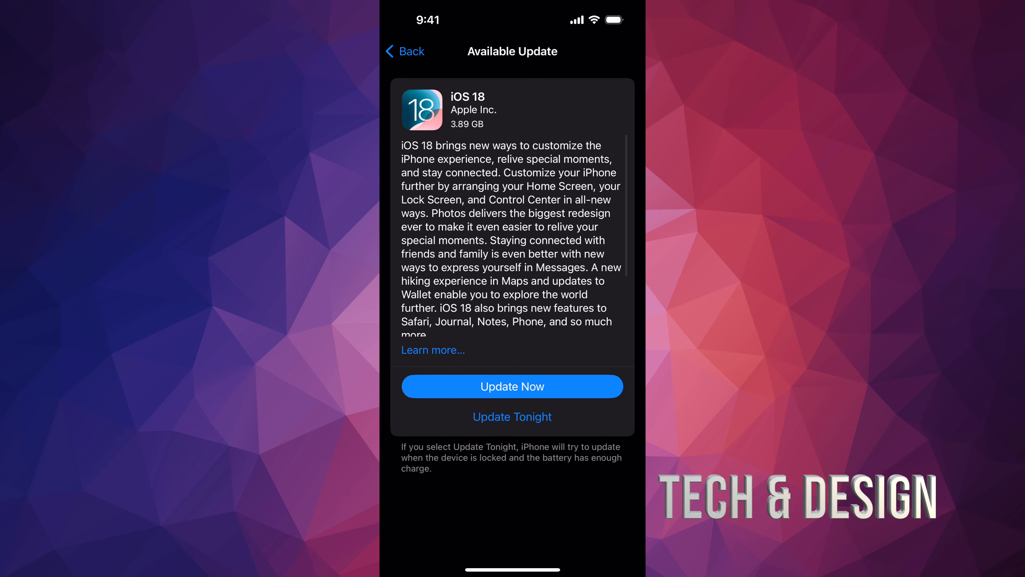
Begin the iOS 18 installation with Update Now, reaching the Terms and Conditions sheet
left_click(512, 385)
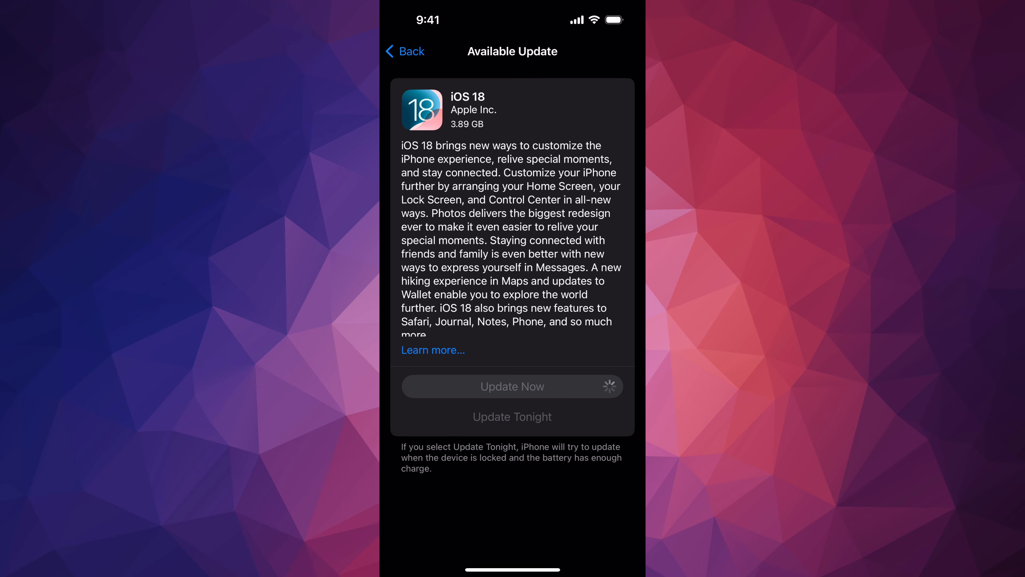
left_click(512, 386)
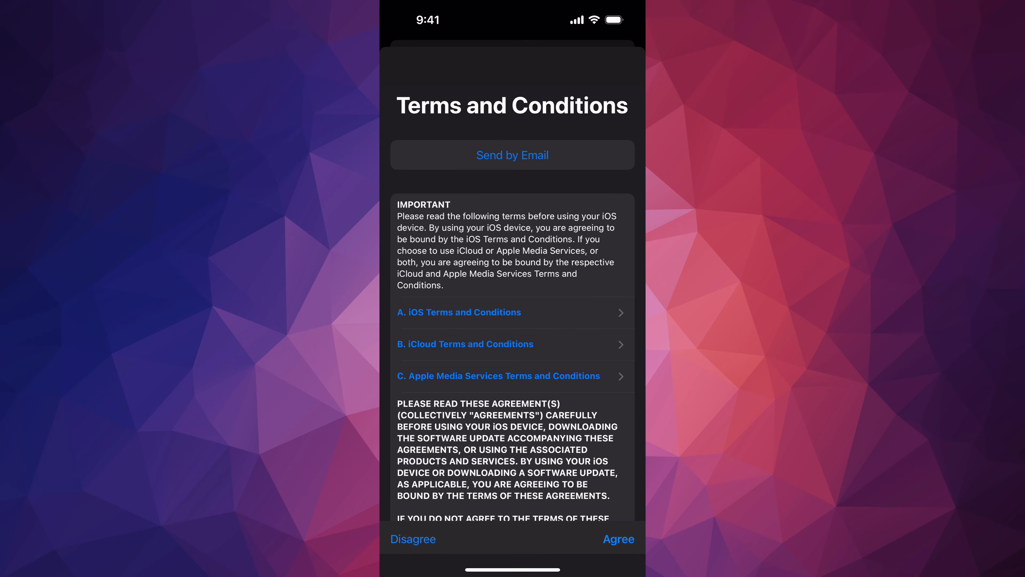
Agree to the terms so iOS 18 downloads and installs, returning to the home screen
left_click(617, 539)
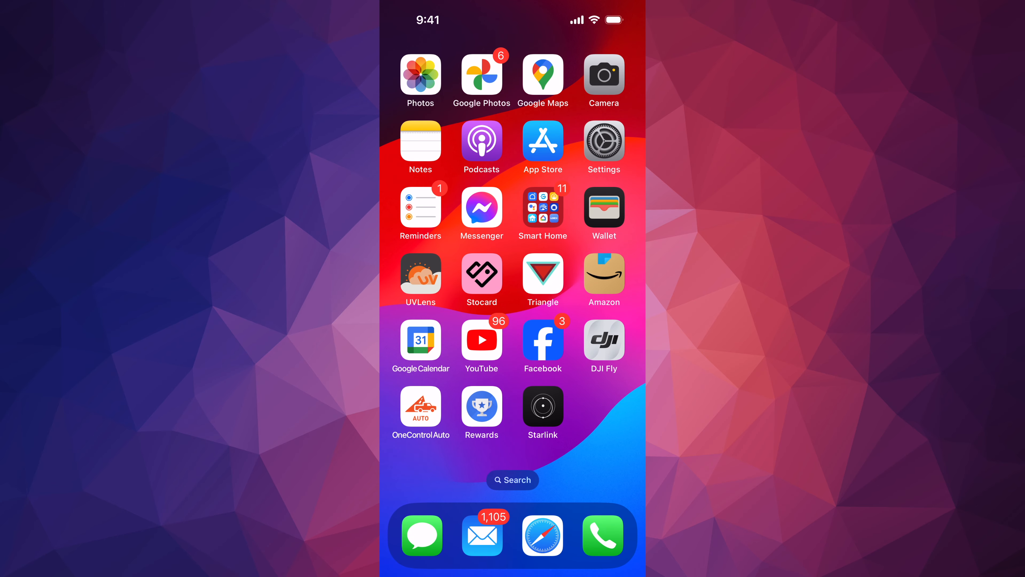
left_click(602, 144)
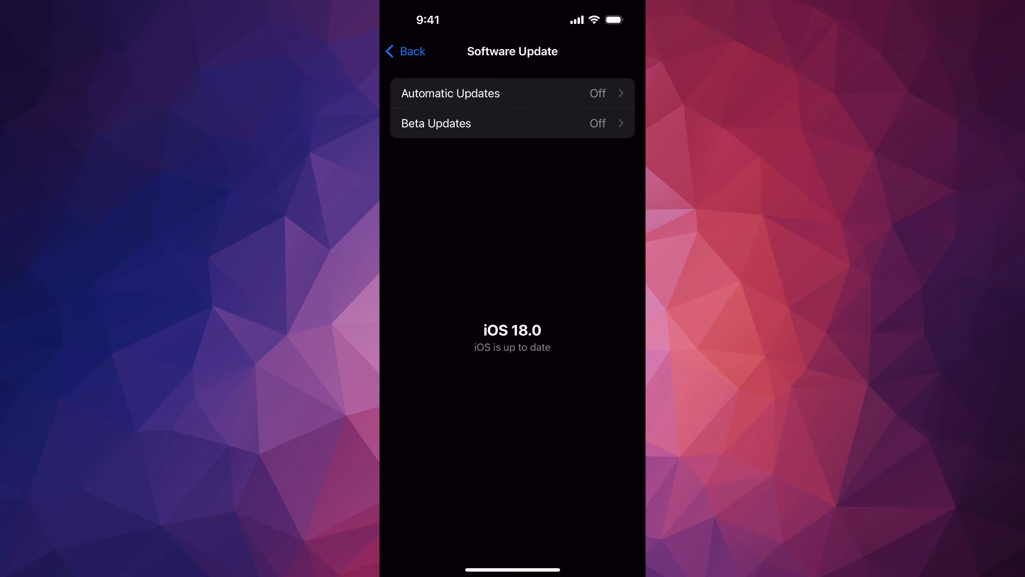
left_click(405, 51)
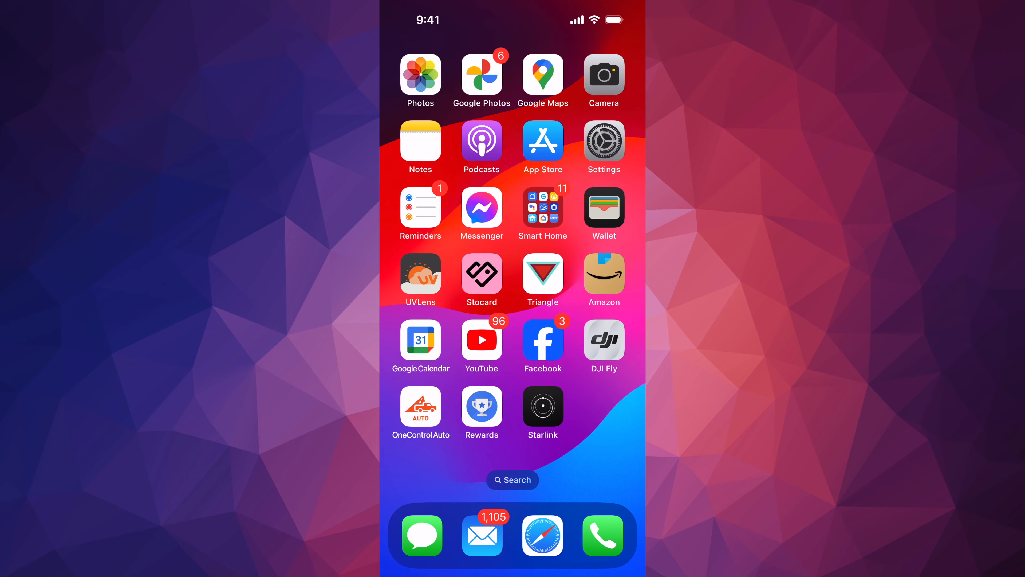
scroll("left", 3)
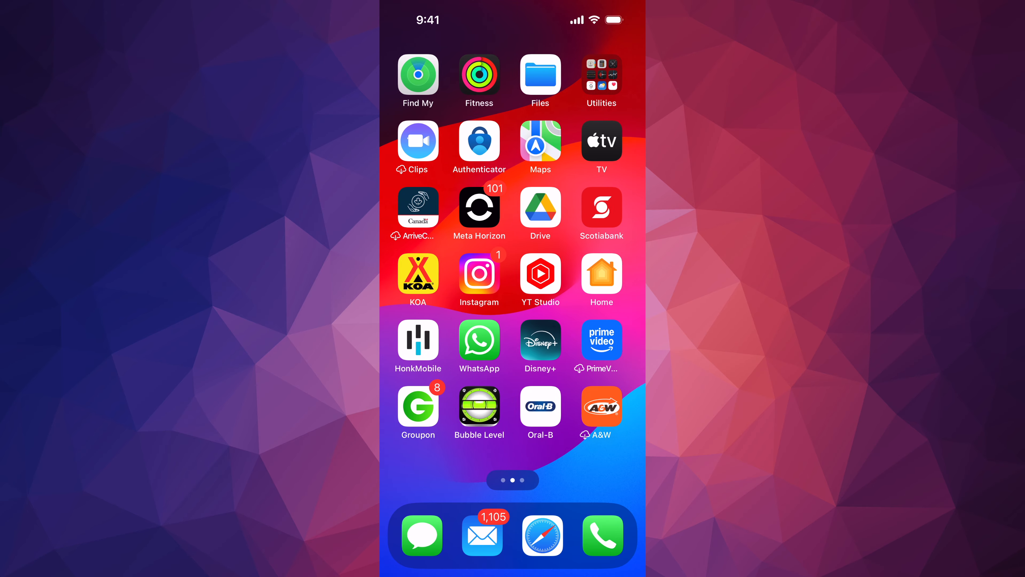